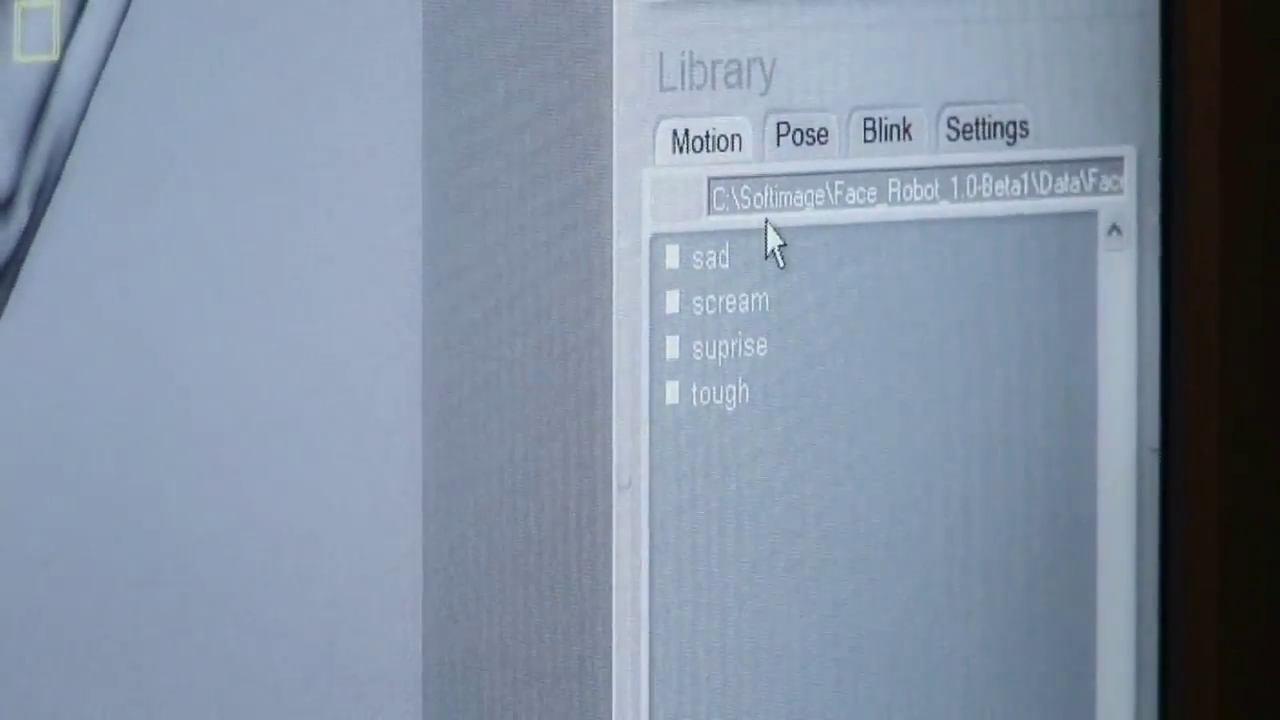
Step: Page the Face Robot playlist shelf forward to reveal Workflow Parts 8 through 11
left_click(730, 301)
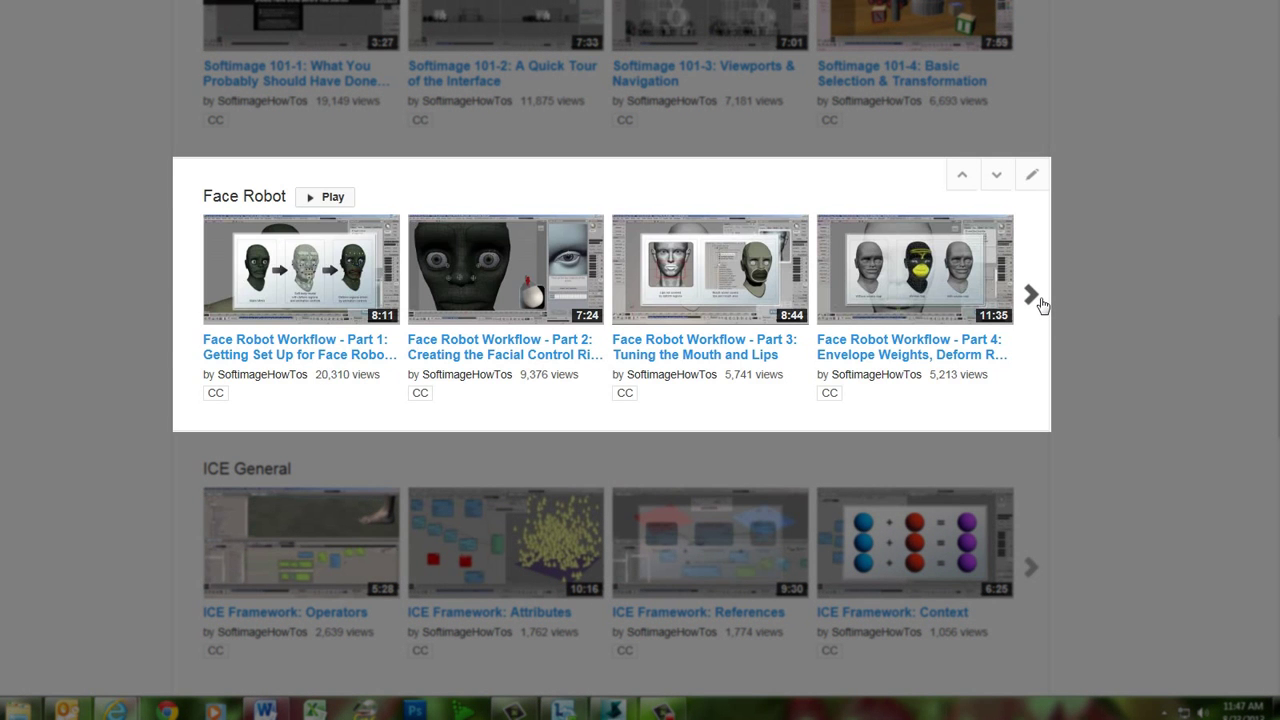
left_click(1031, 293)
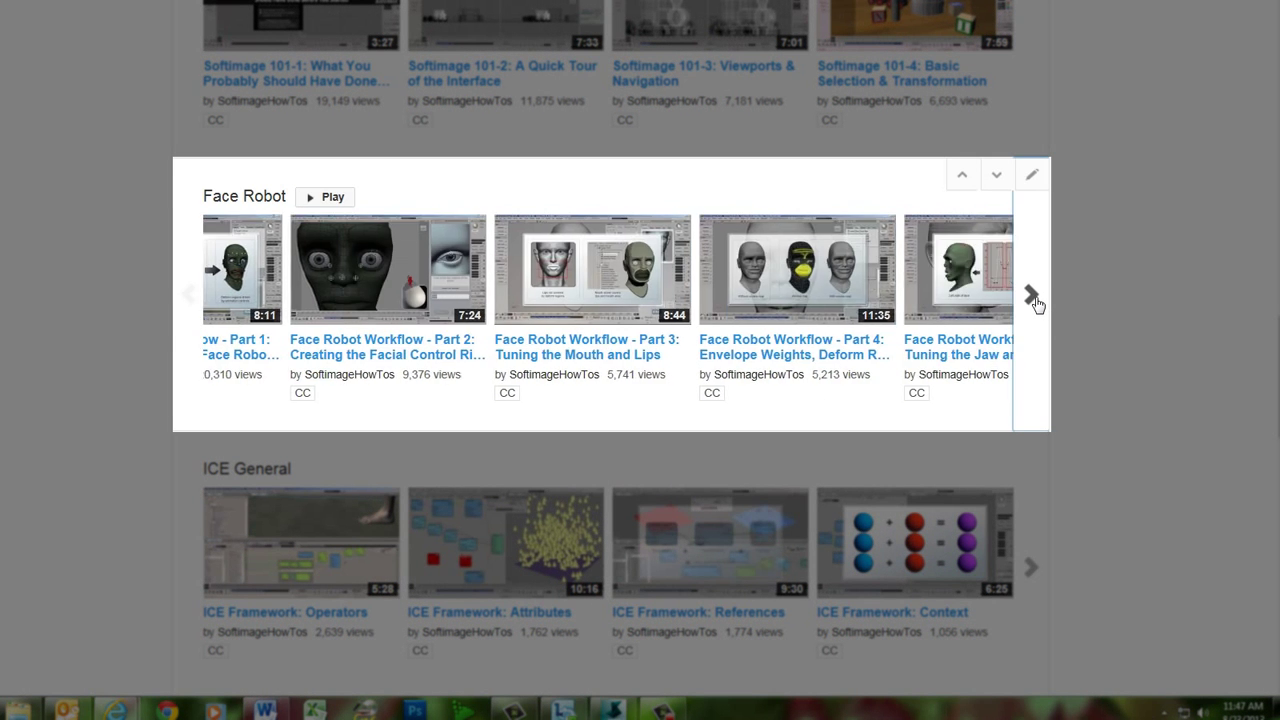
left_click(1033, 296)
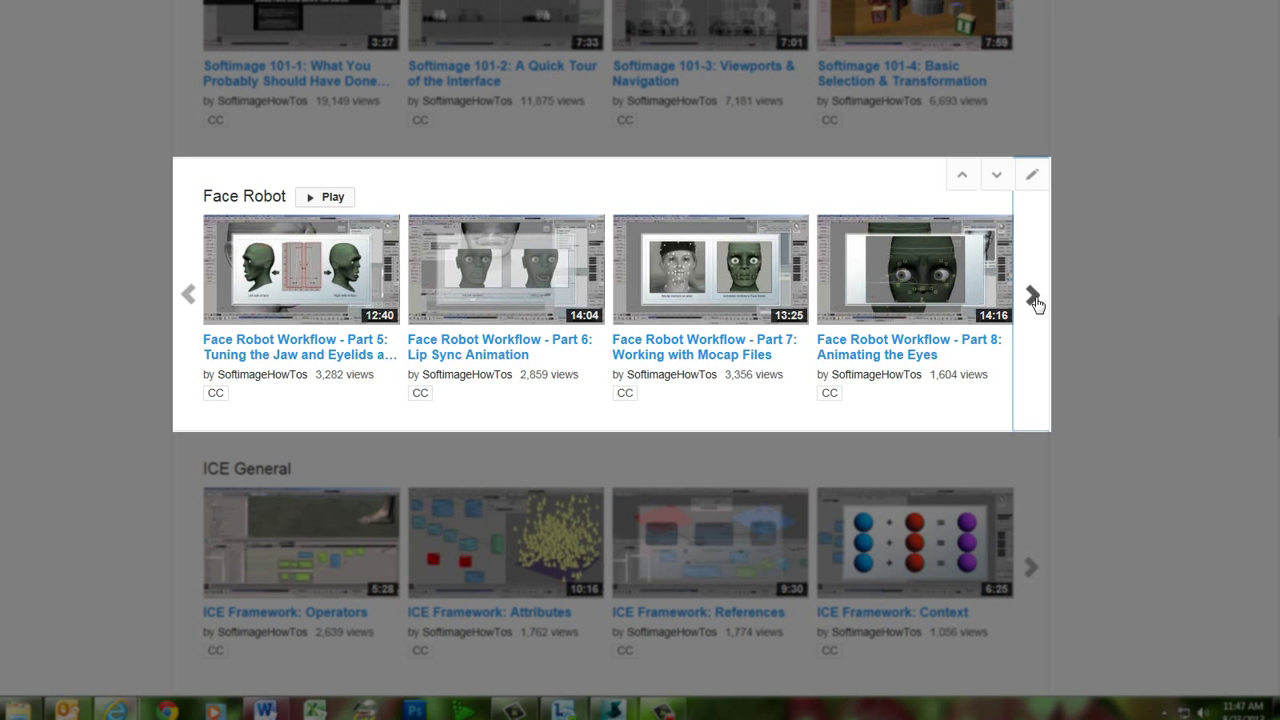
left_click(1032, 293)
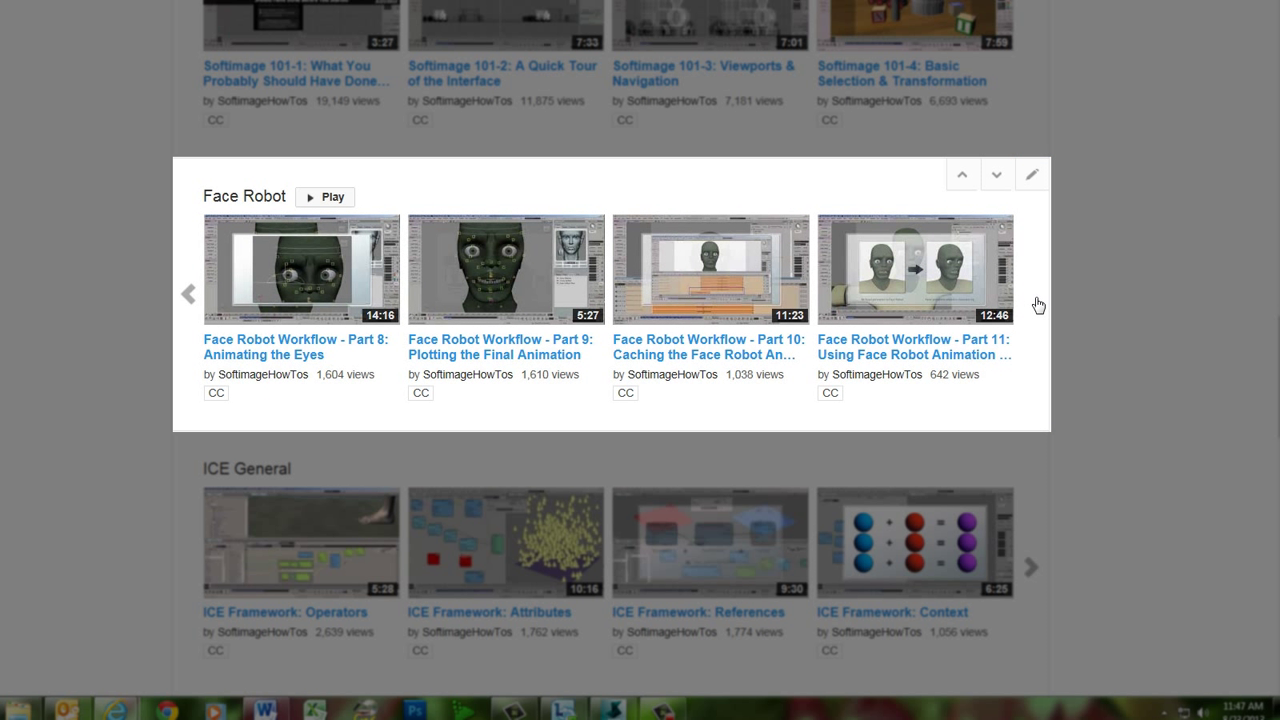
mouse_move(1037, 305)
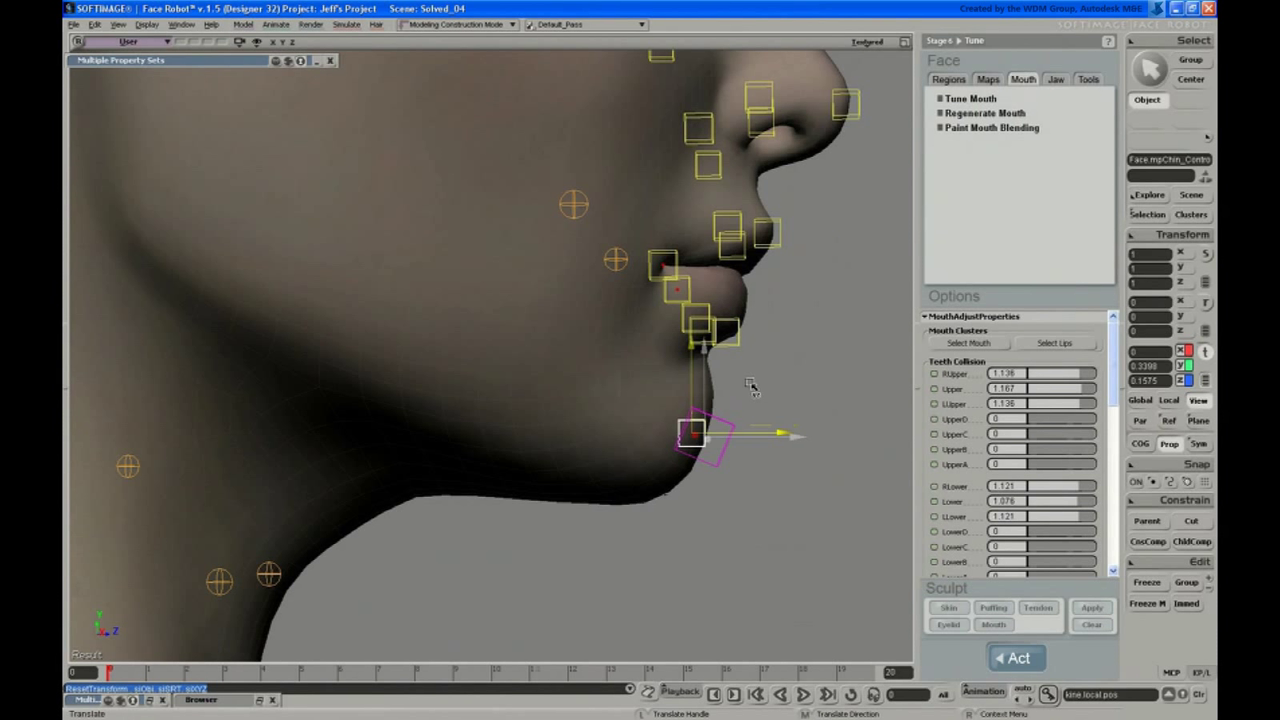
Step: Return the chin control to rest and show the Regions tab with its falloff curve
left_click_drag(700, 440, 710, 430)
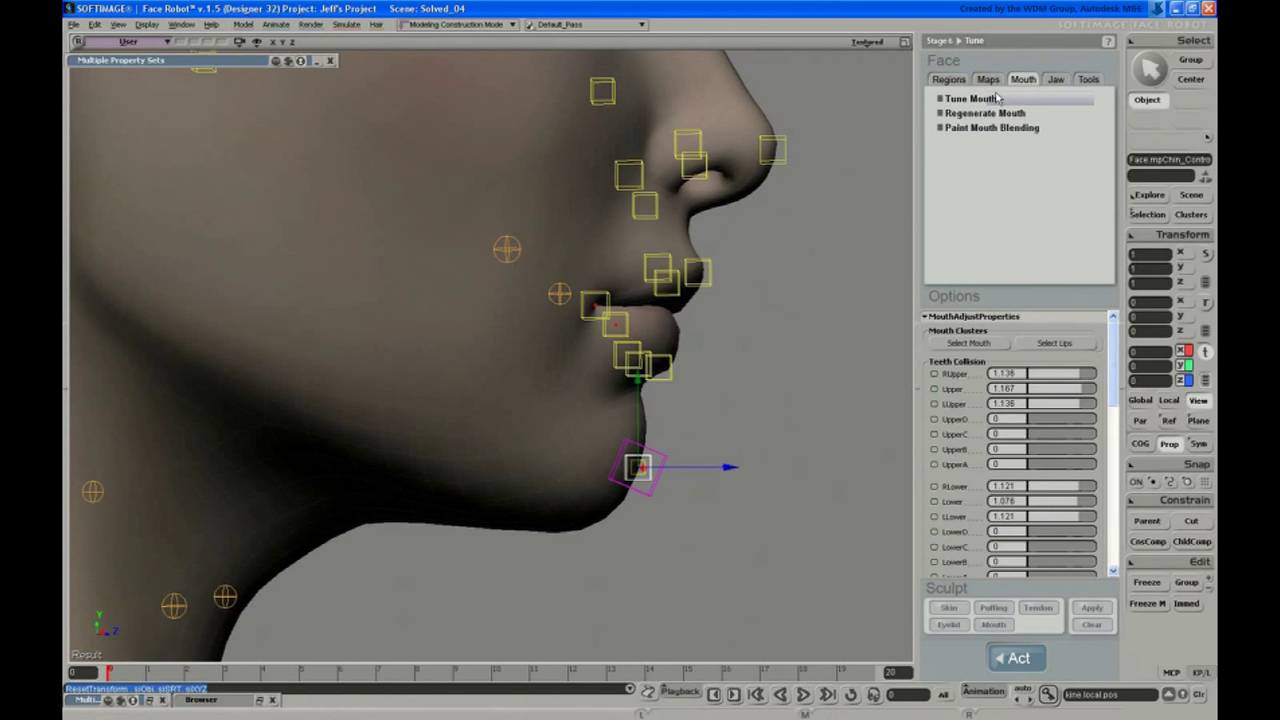
left_click(988, 79)
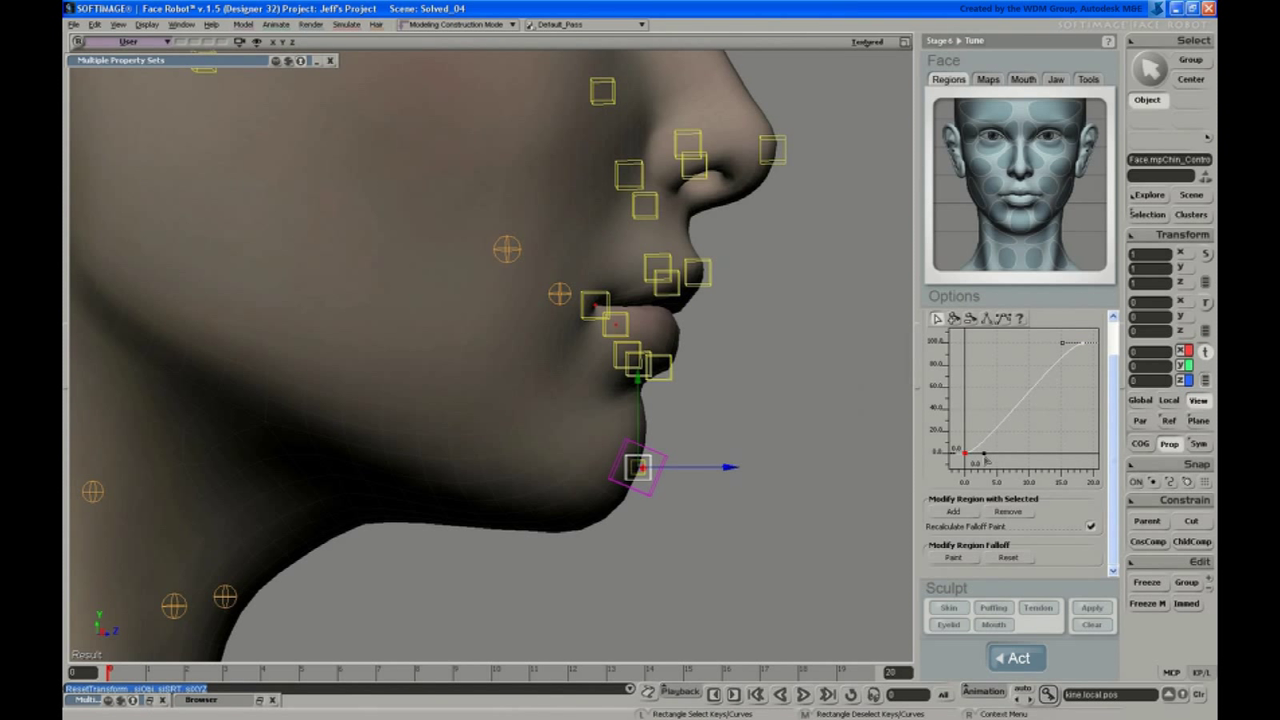
Step: Pull the chin control up, back to rest, then up again to test deformation
left_click_drag(638, 468, 663, 432)
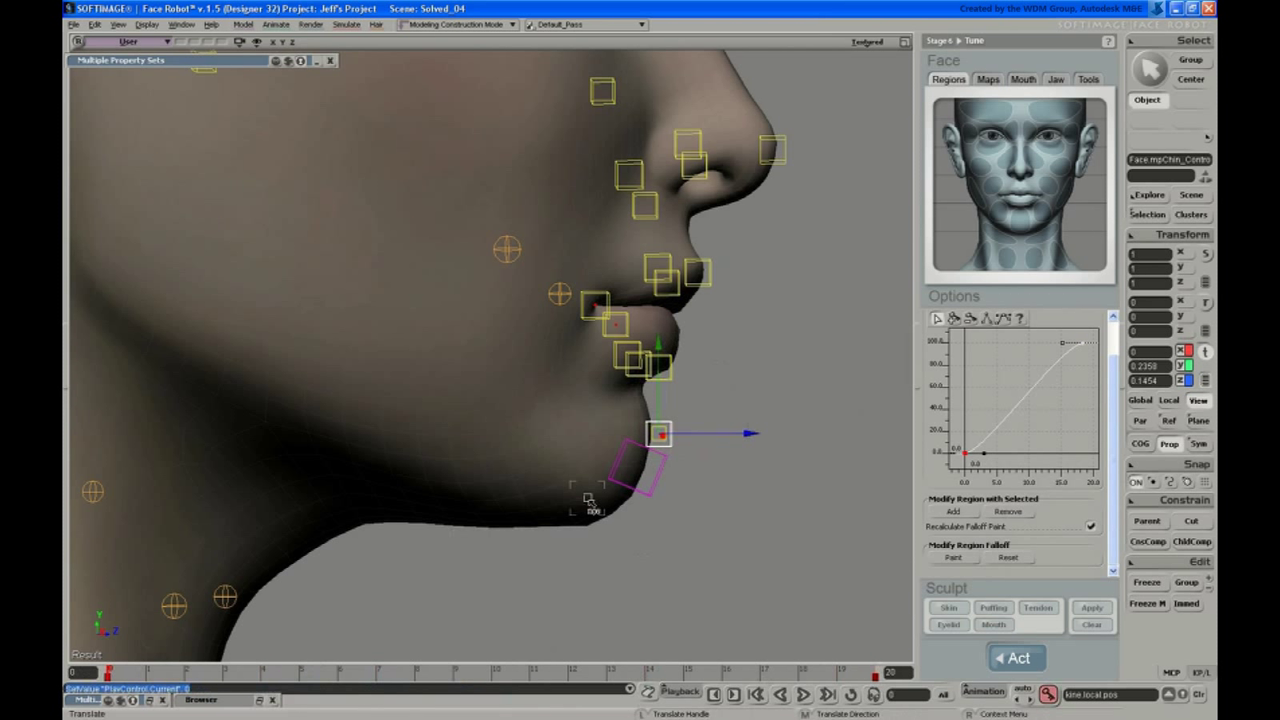
left_click_drag(658, 433, 640, 467)
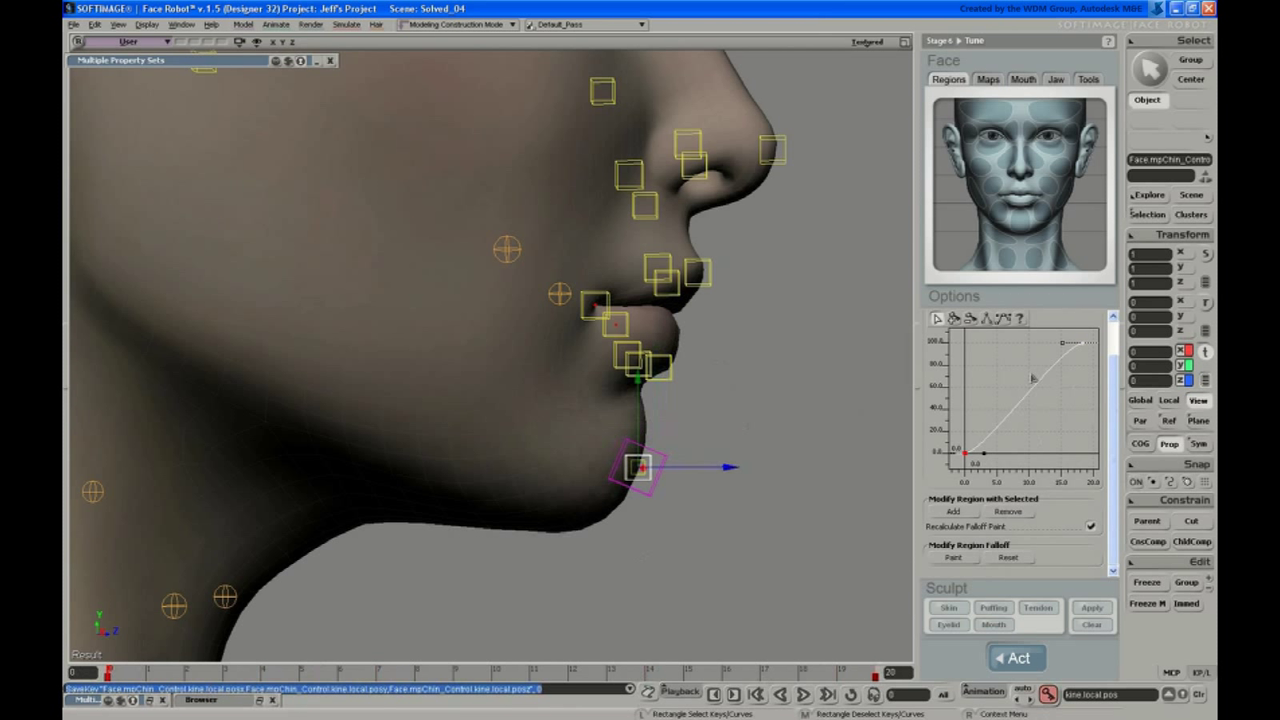
left_click_drag(638, 467, 658, 433)
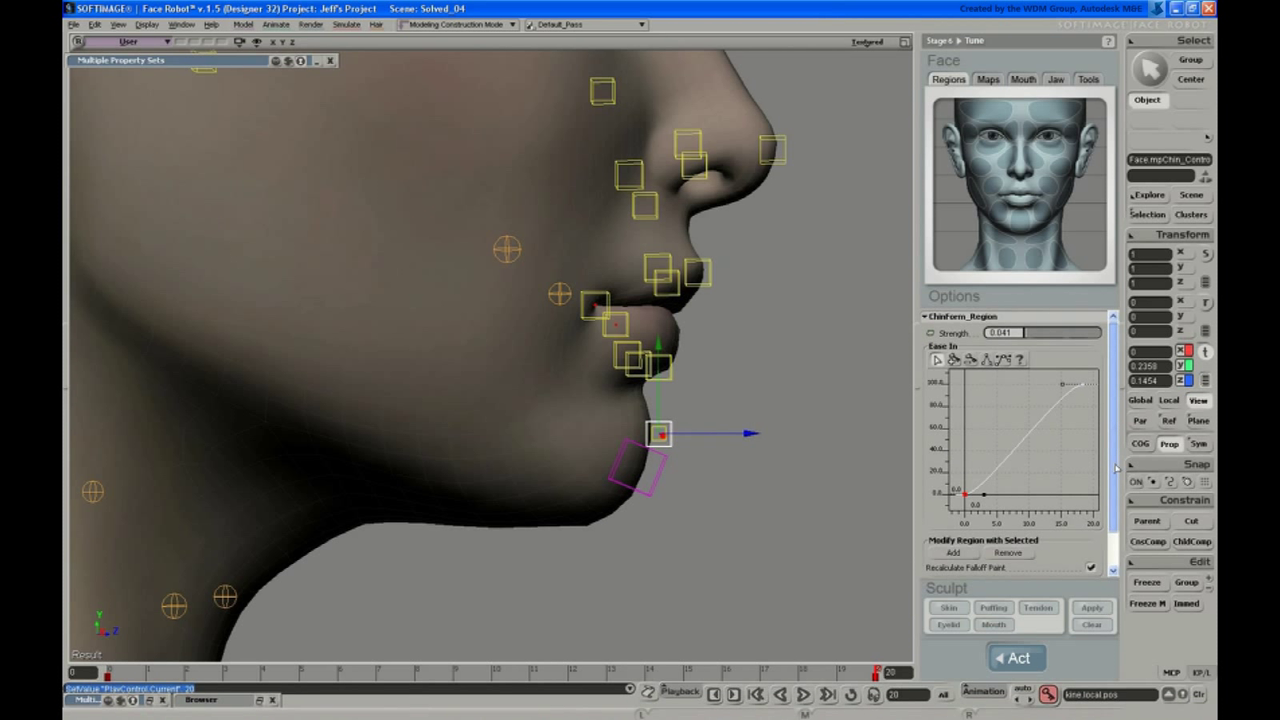
mouse_move(1052, 355)
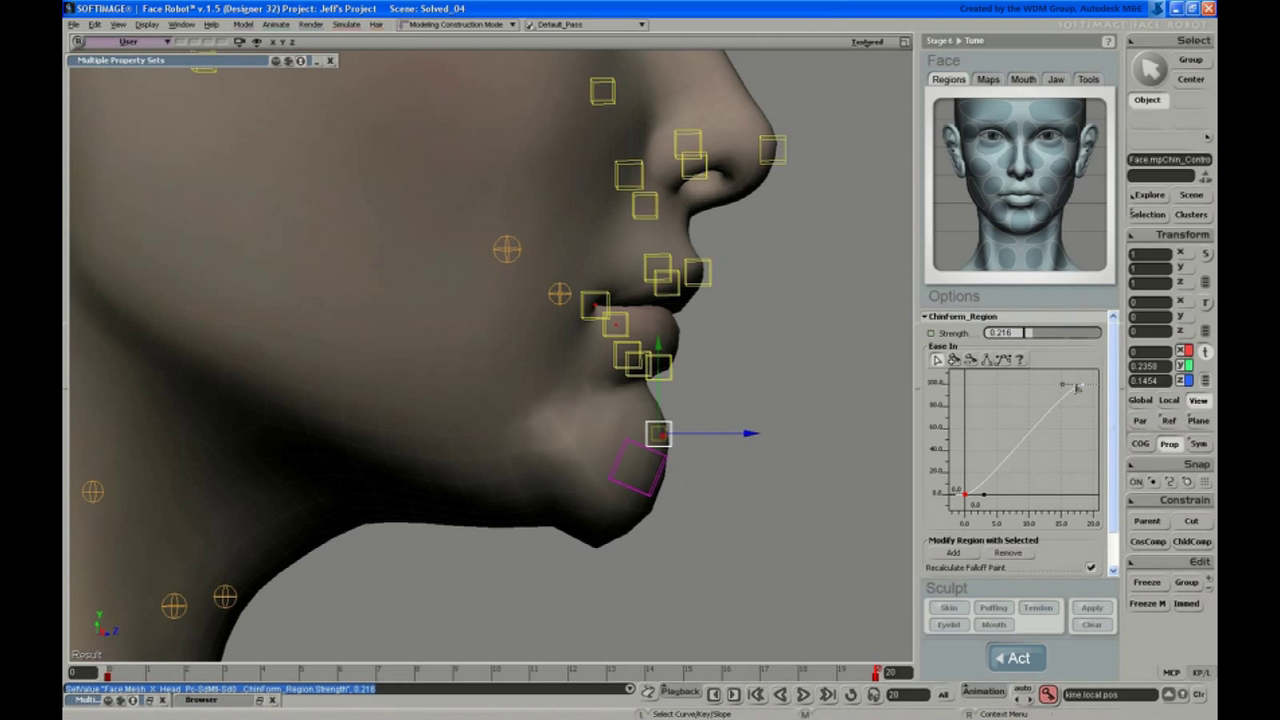
Step: Raise the chin region strength and move the falloff curve's top key
left_click_drag(1075, 388, 1042, 385)
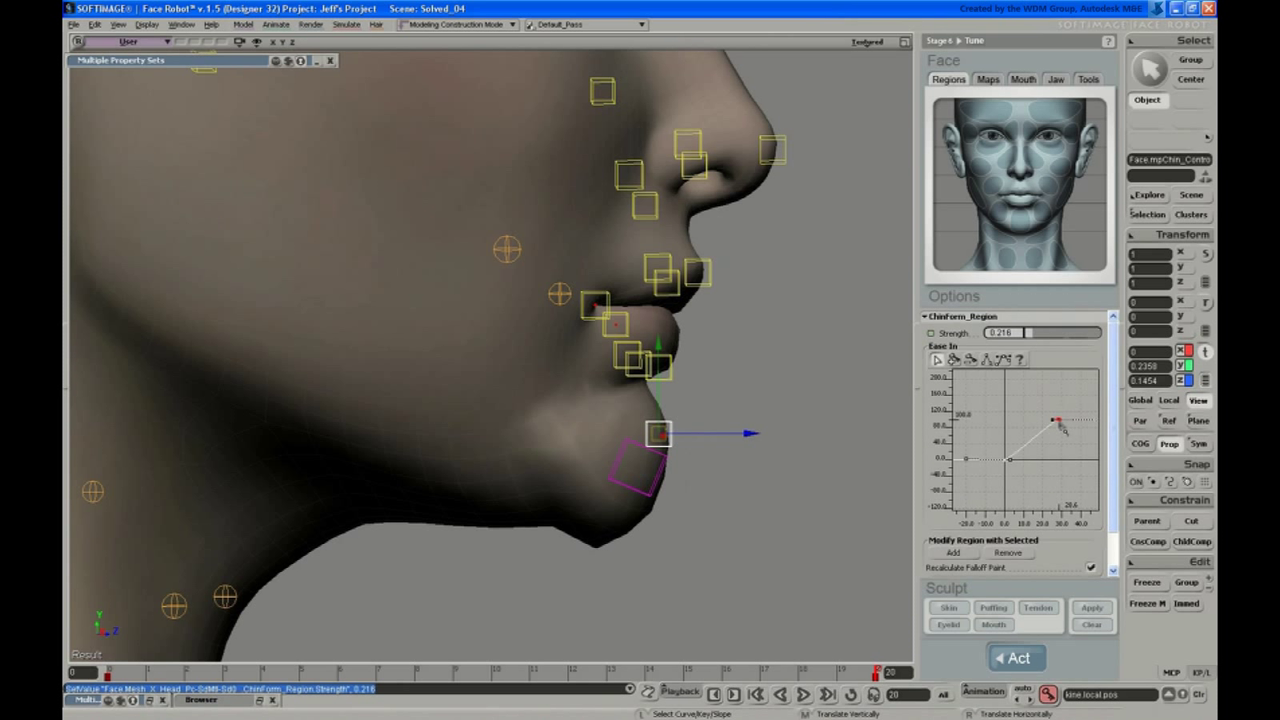
right_click(1060, 425)
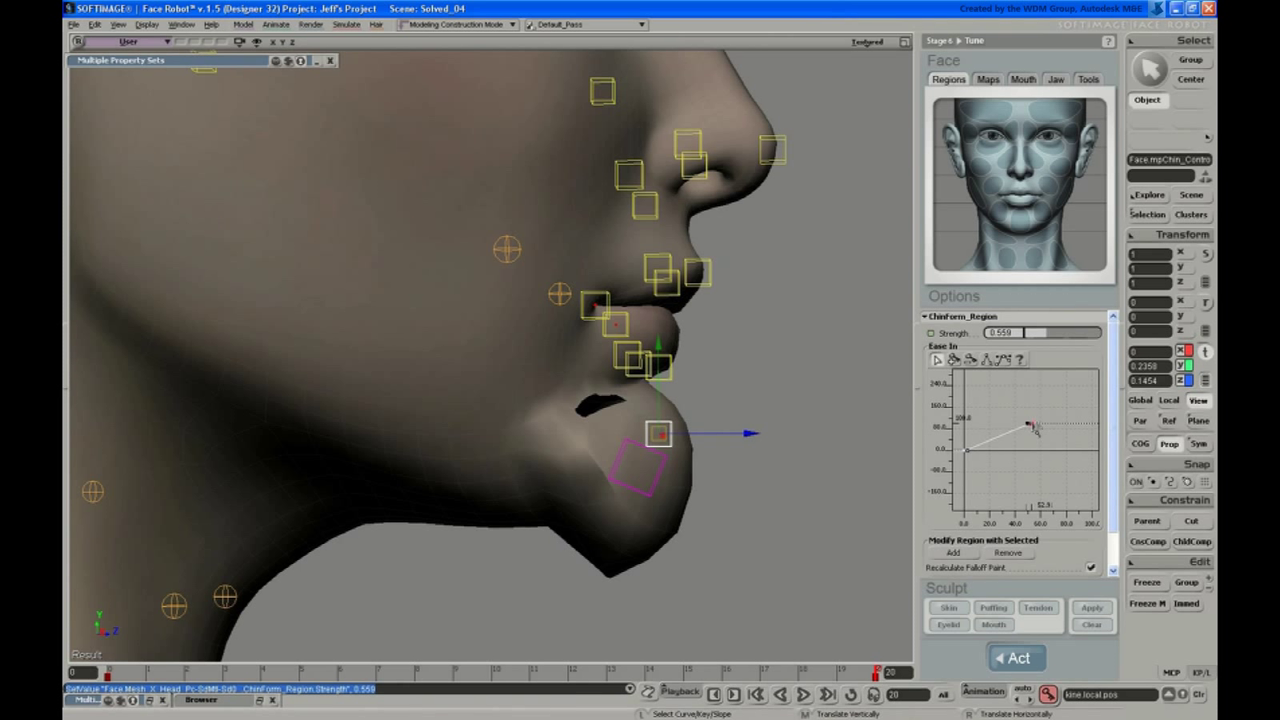
left_click_drag(1030, 425, 1070, 430)
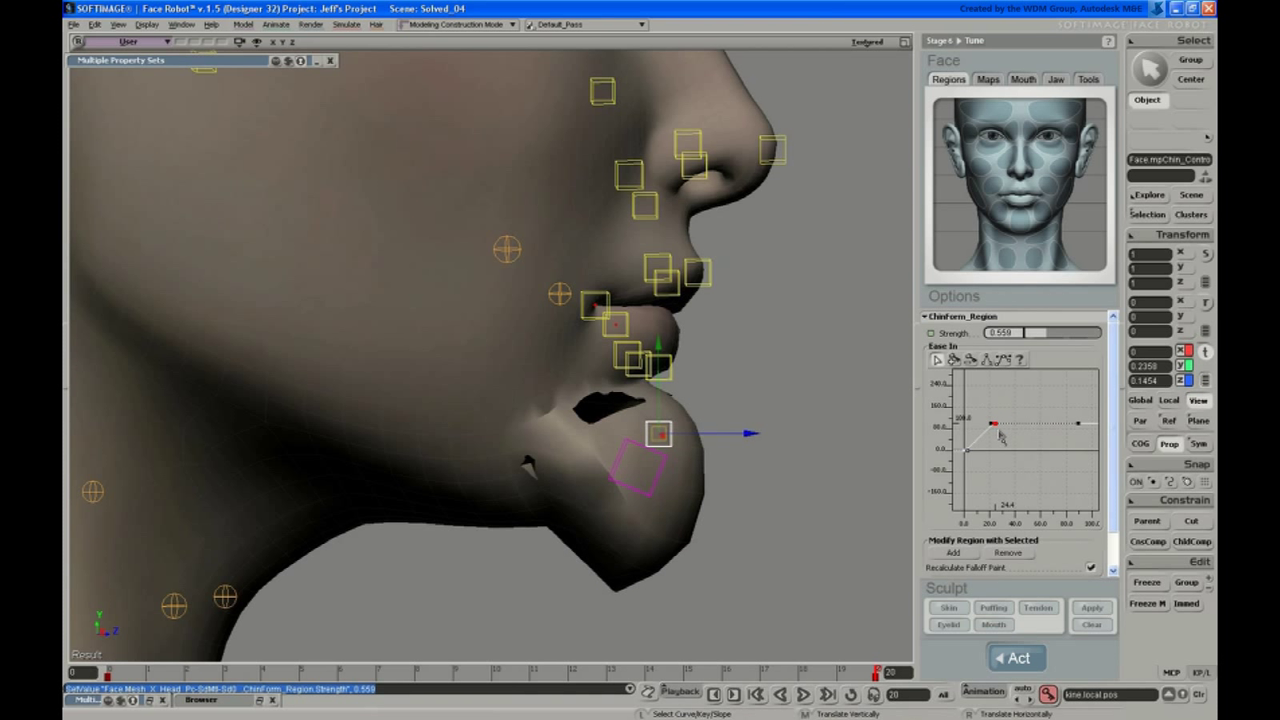
Step: Reshape the chin falloff into a smooth ease-in S-curve and lower strength to 0.11
left_click_drag(998, 420, 1003, 432)
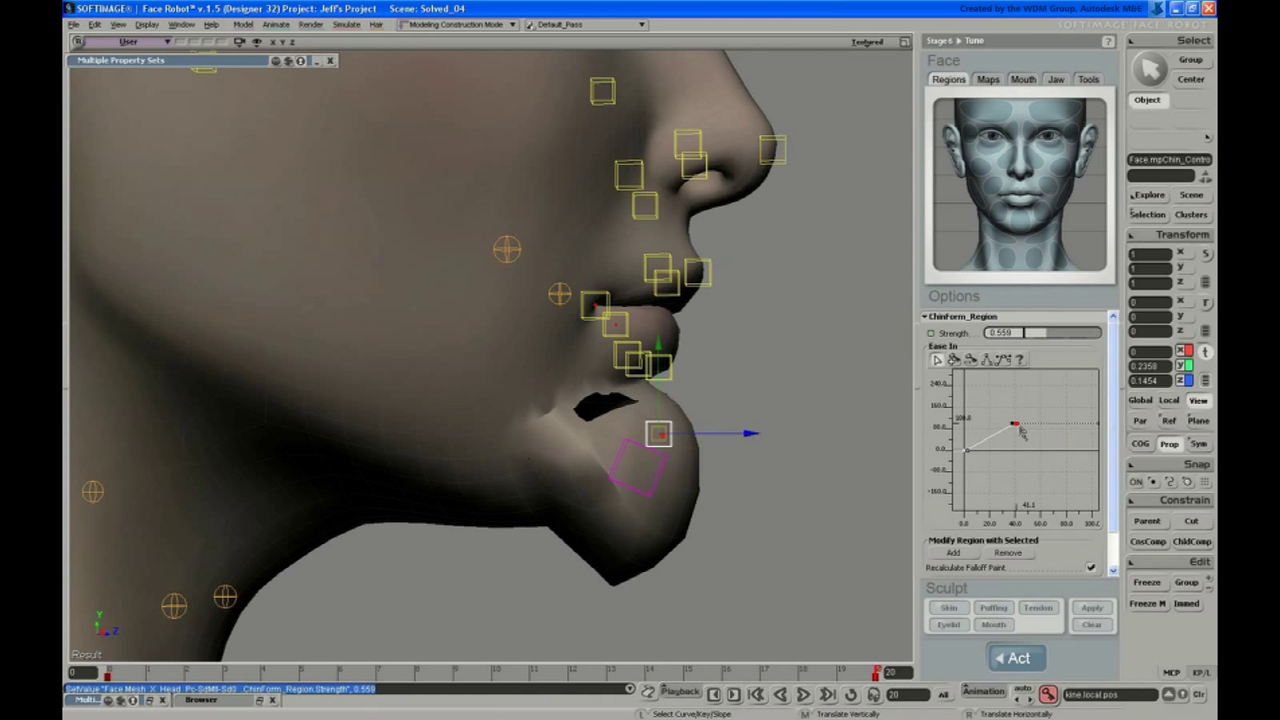
left_click_drag(1013, 423, 1078, 388)
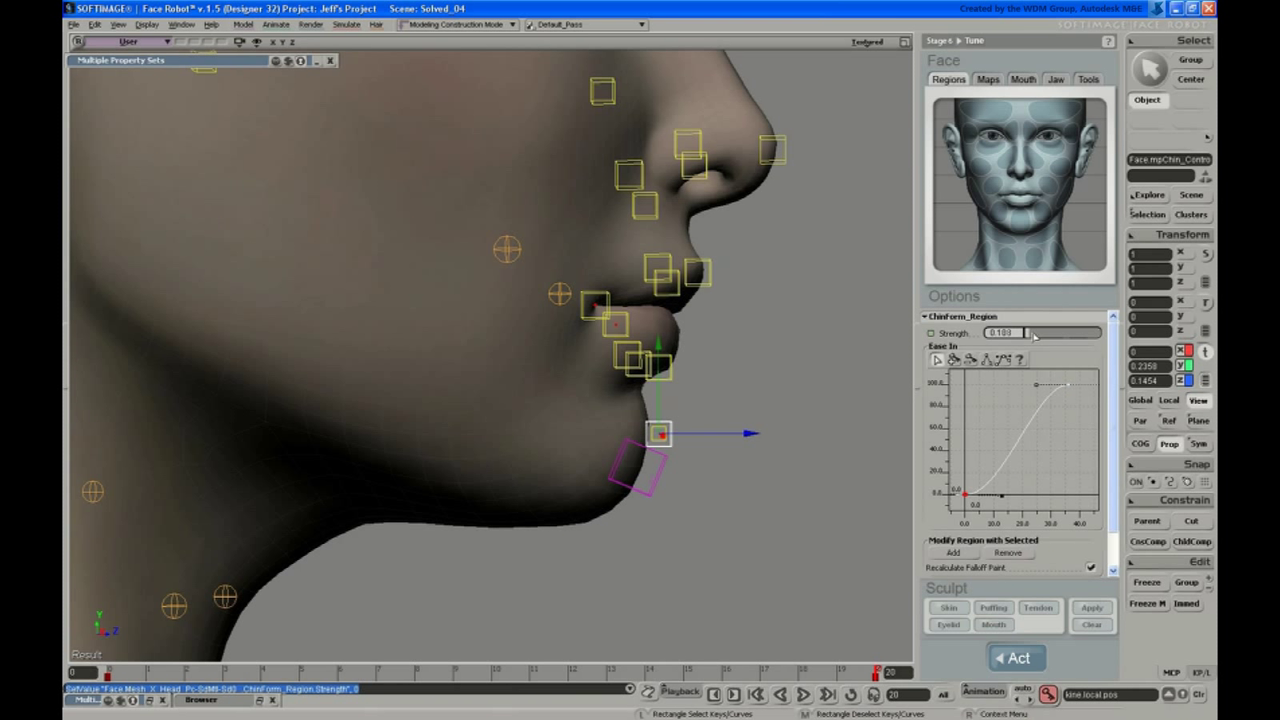
left_click_drag(1035, 332, 1000, 332)
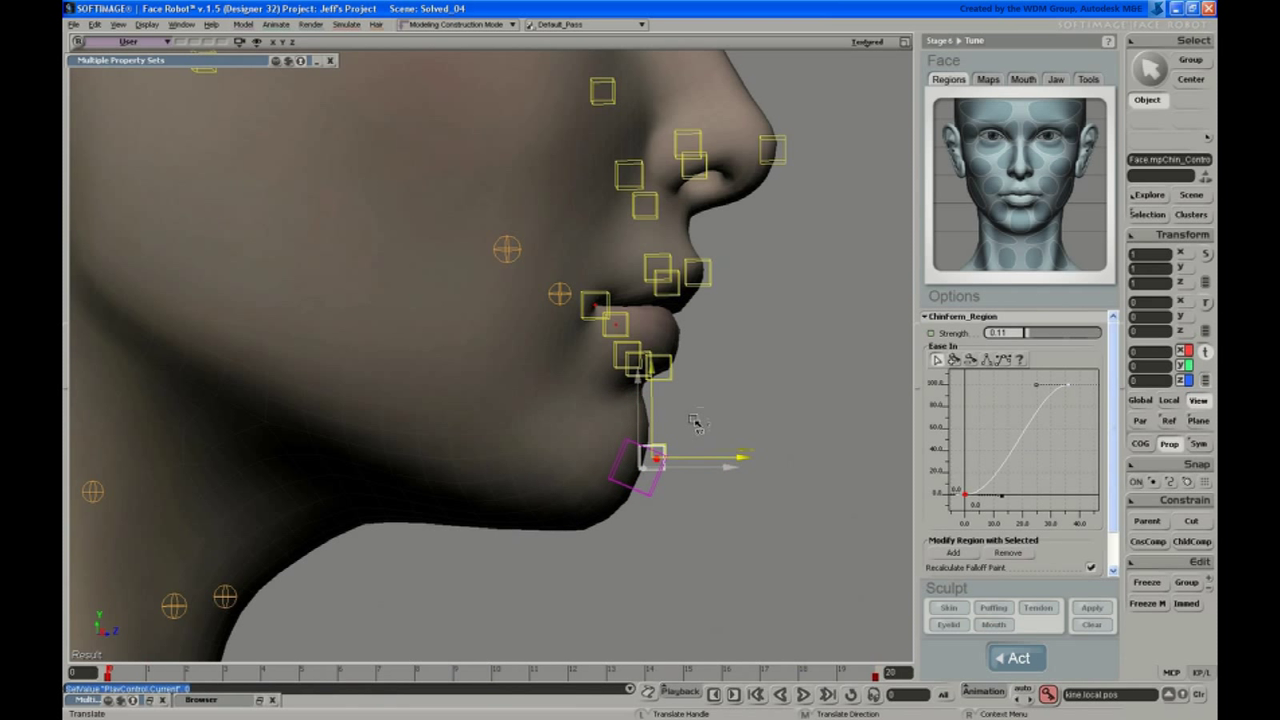
Step: Drag the chin control back to its rest position, leaving lips and chin undeformed
left_click_drag(655, 460, 640, 460)
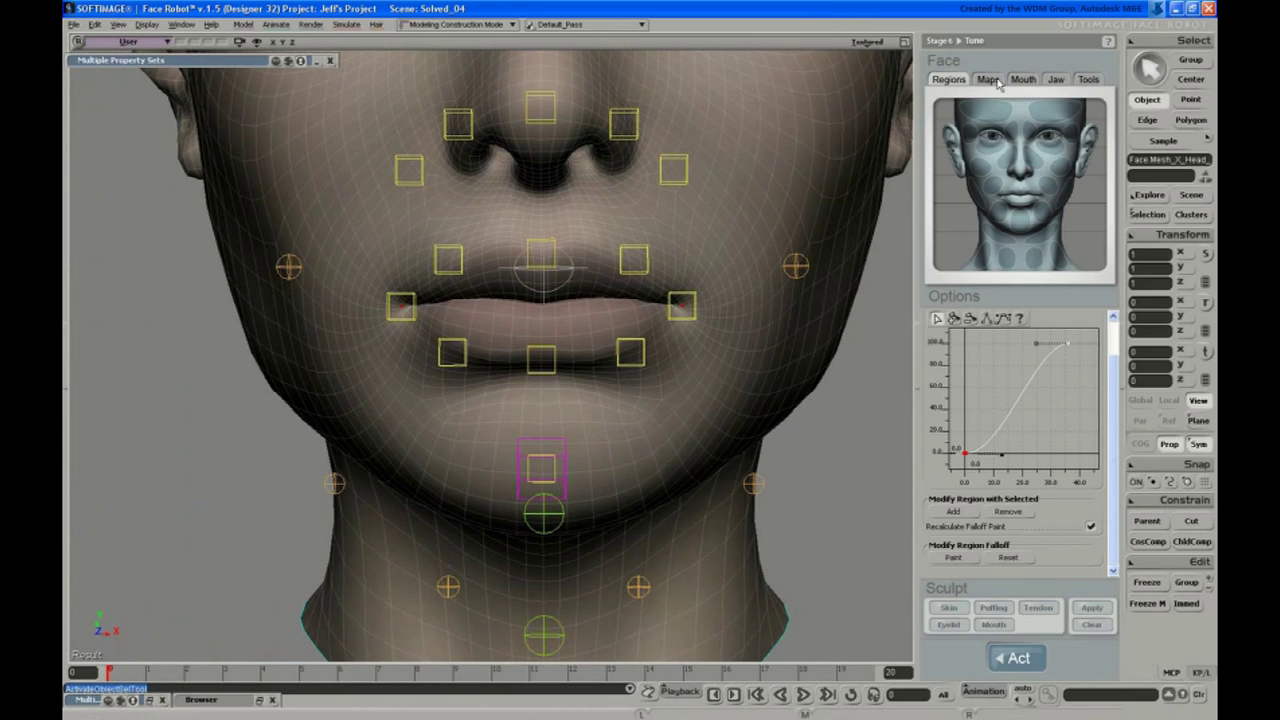
Step: Open the Maps painting tools and pick ChinLine_StartOffset in the deformer list
left_click(988, 79)
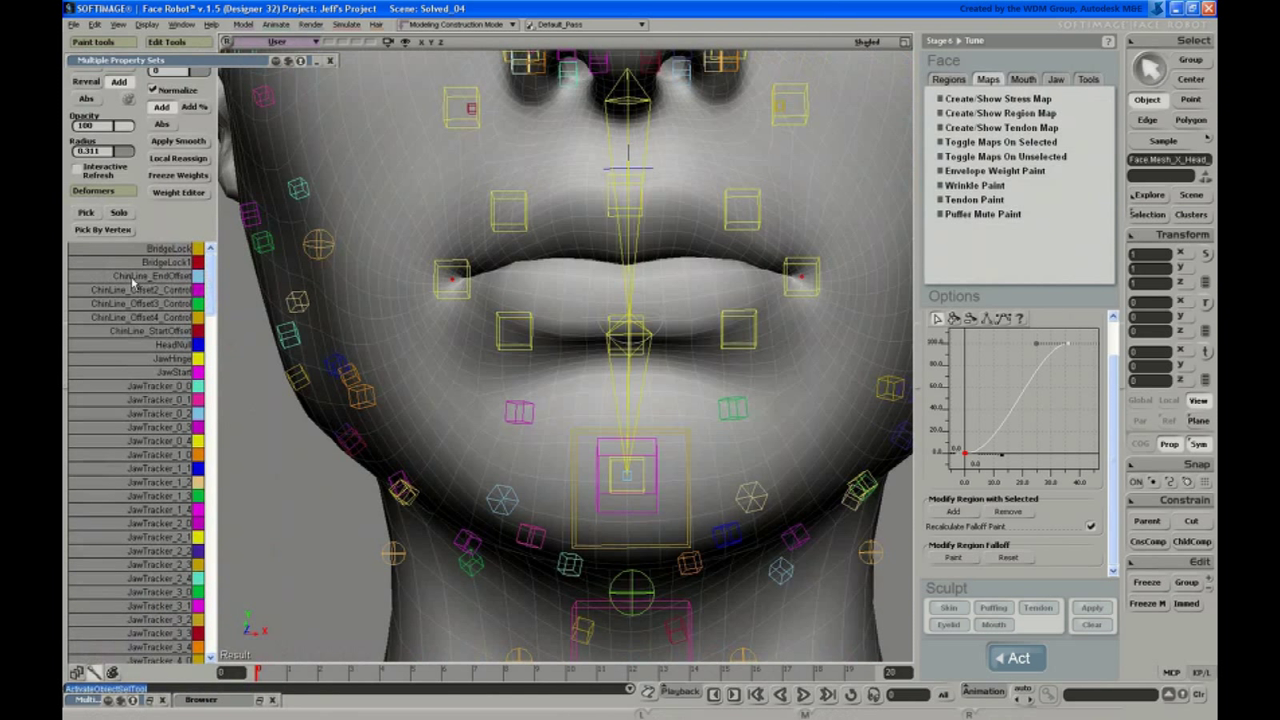
left_click(140, 275)
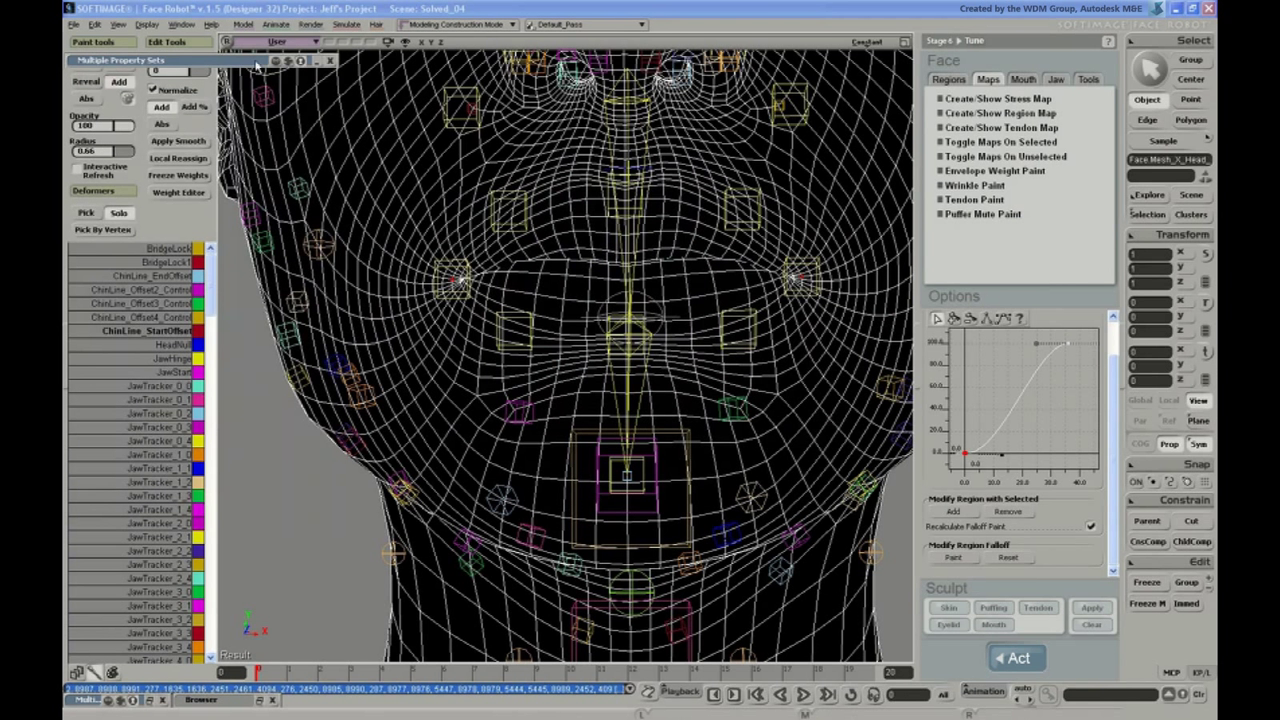
mouse_move(195, 378)
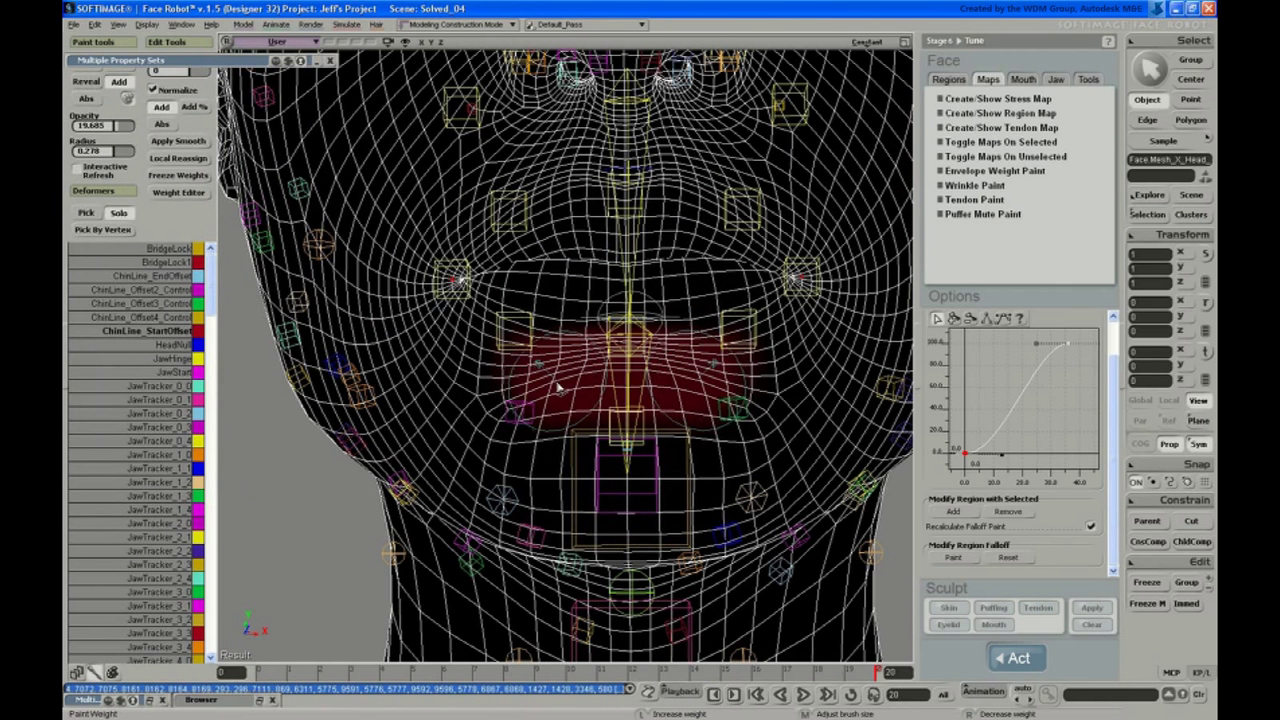
Step: Undo the last ChinLine_StartOffset weight stroke below the lower lip
key("ctrl+z")
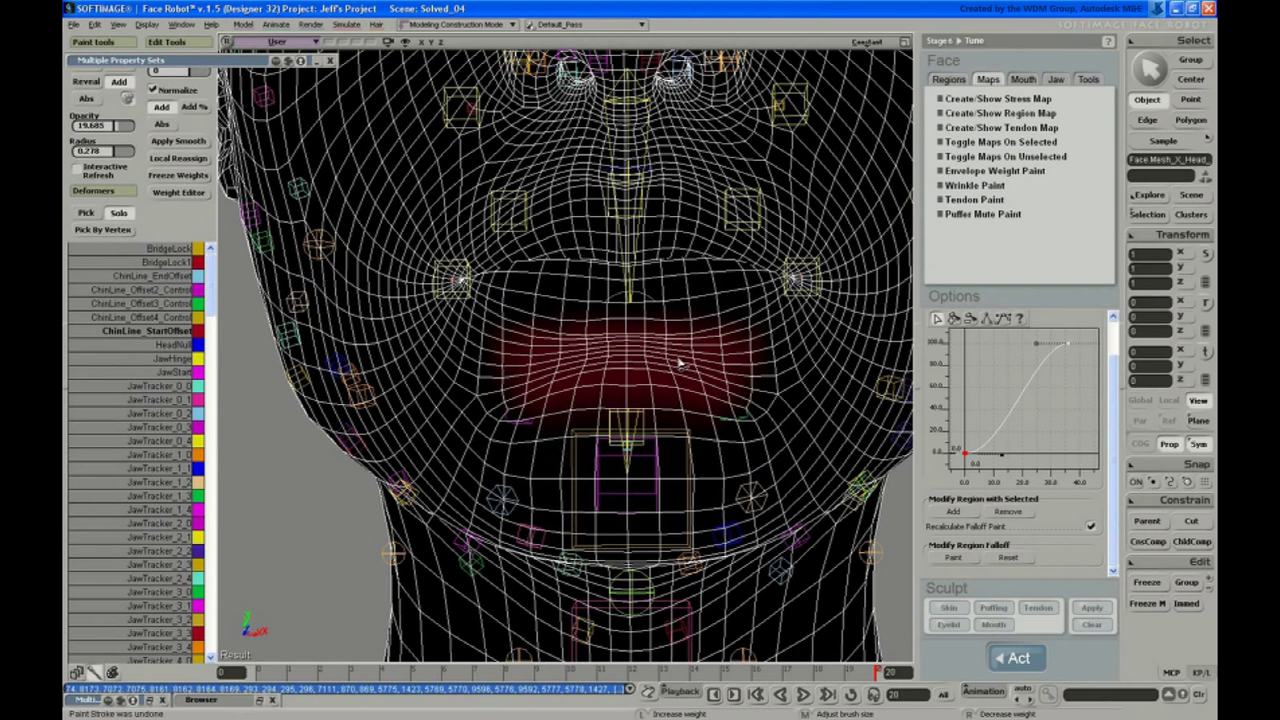